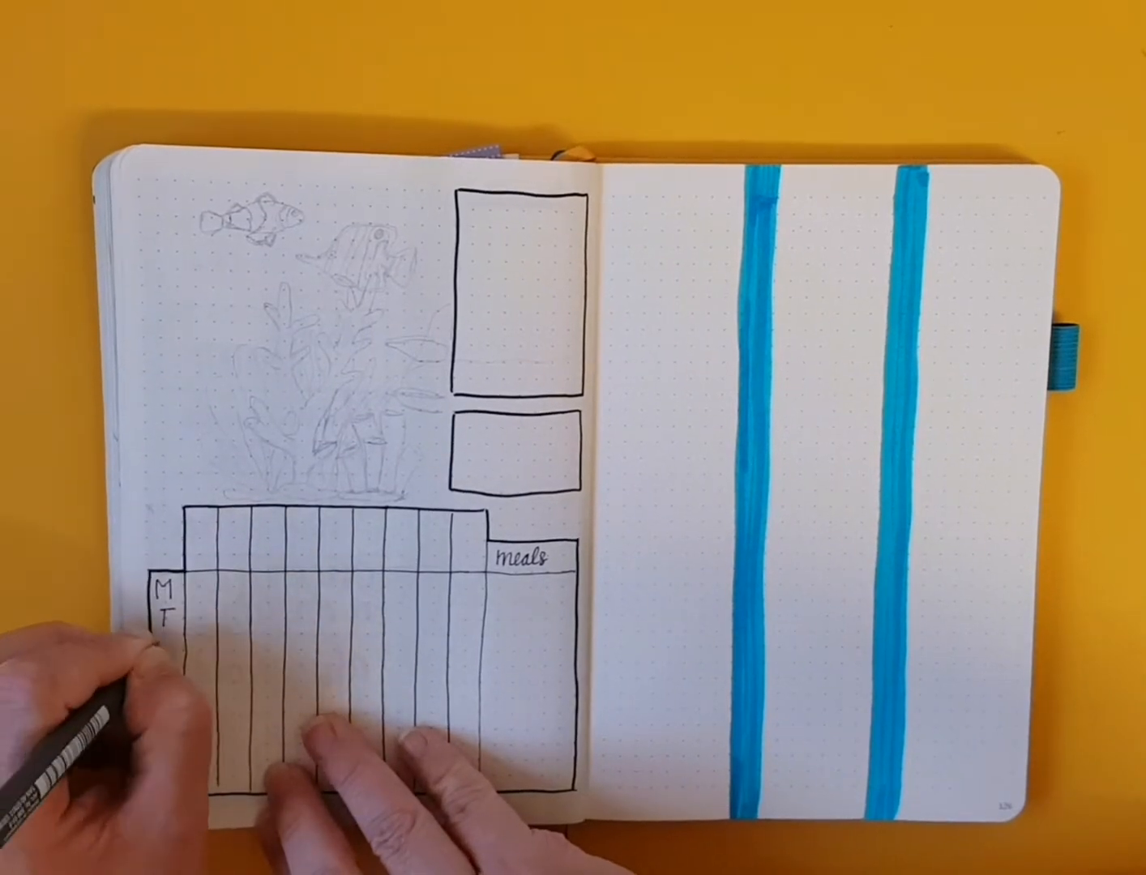
text(WTFSS)
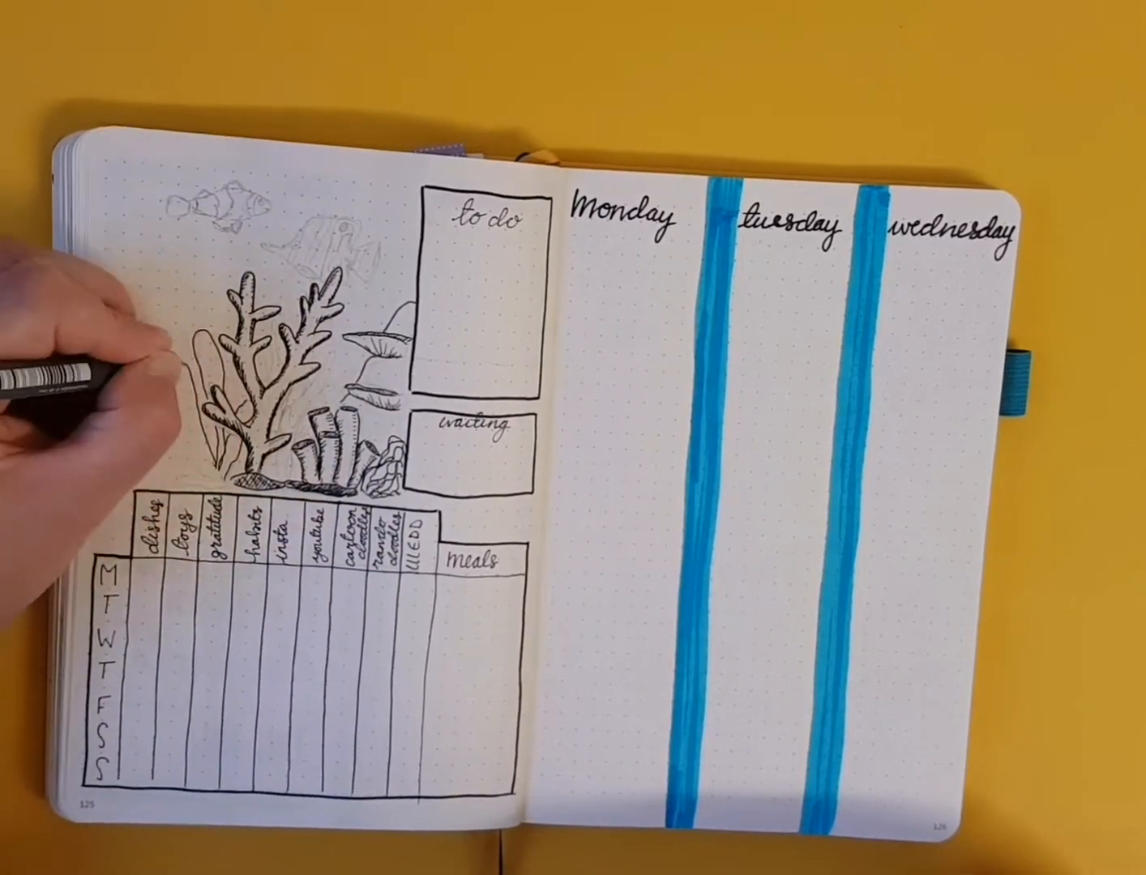
mouse_move(243, 365)
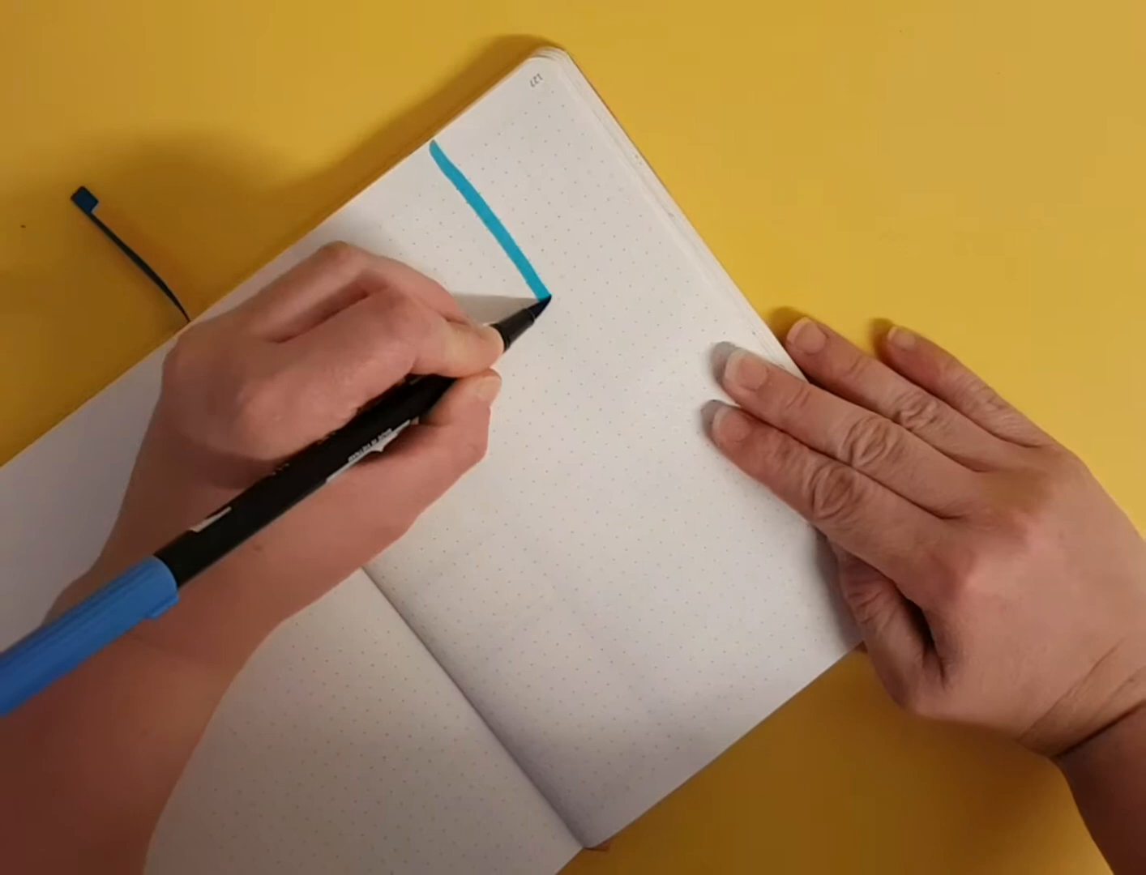
drag(527, 308, 803, 665)
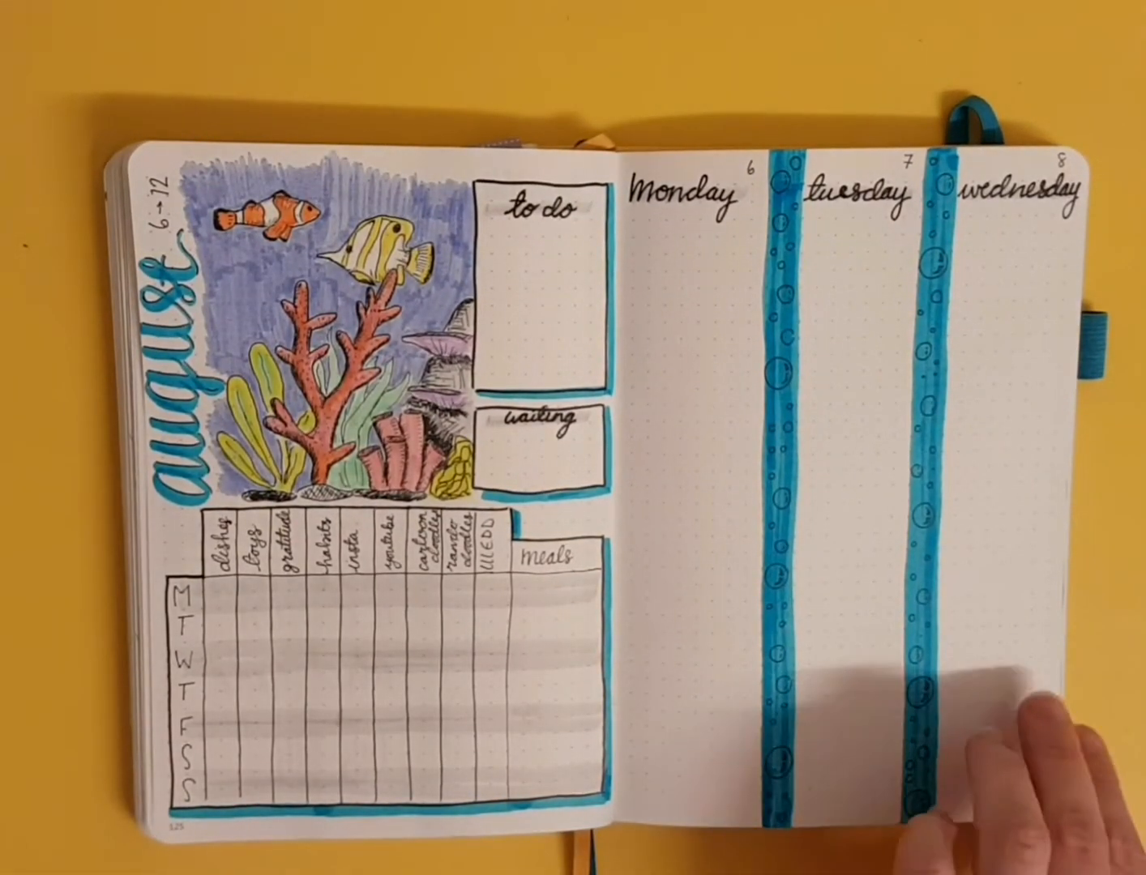
drag(972, 486, 324, 486)
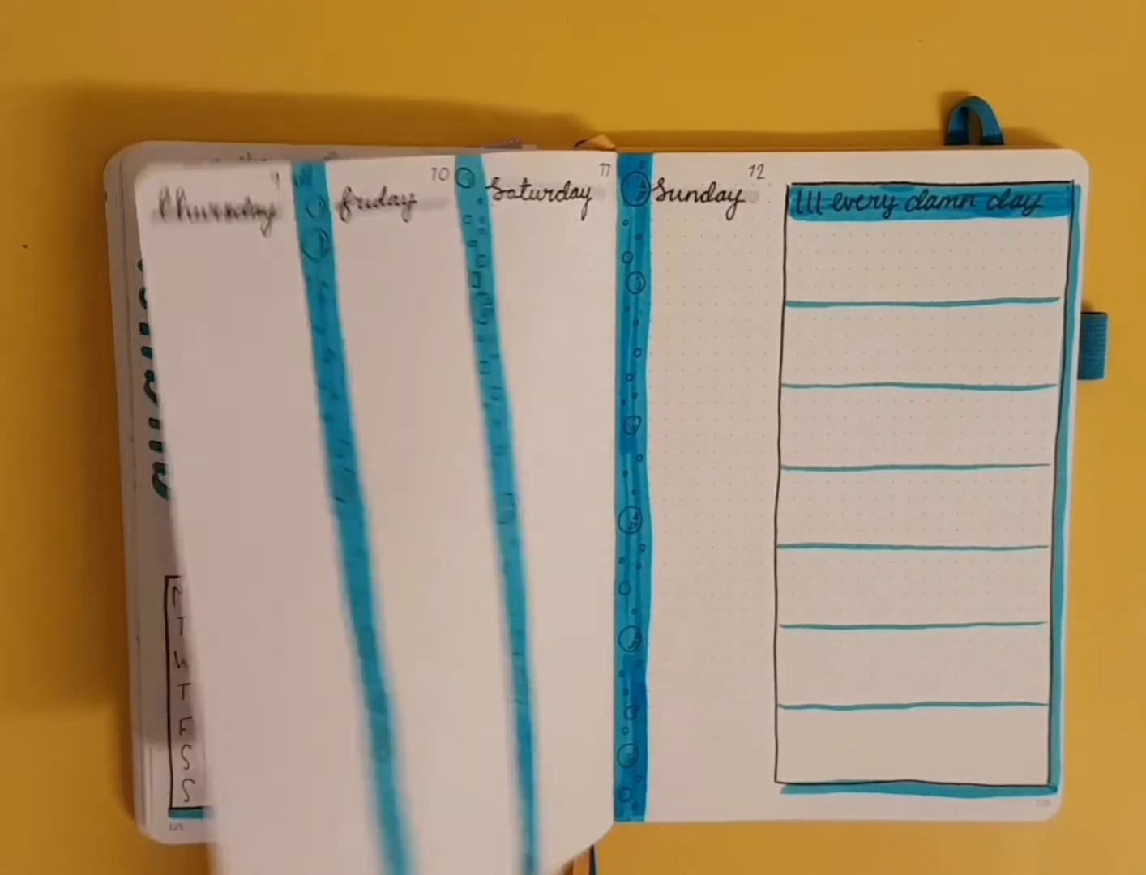